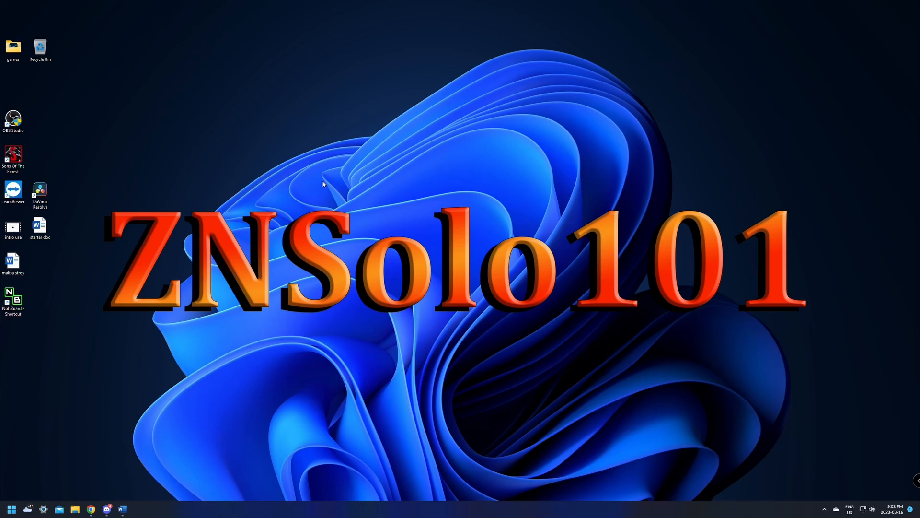
{"action": "mouse_move", "coordinate": [214, 163]}
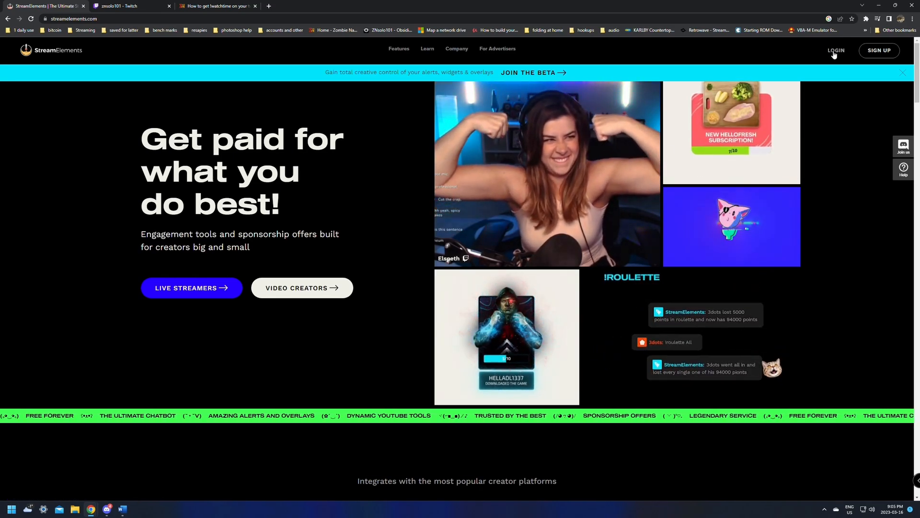
Sign in with Twitch and have the StreamElements bot join the channel chat.
{"action": "left_click", "coordinate": [835, 50]}
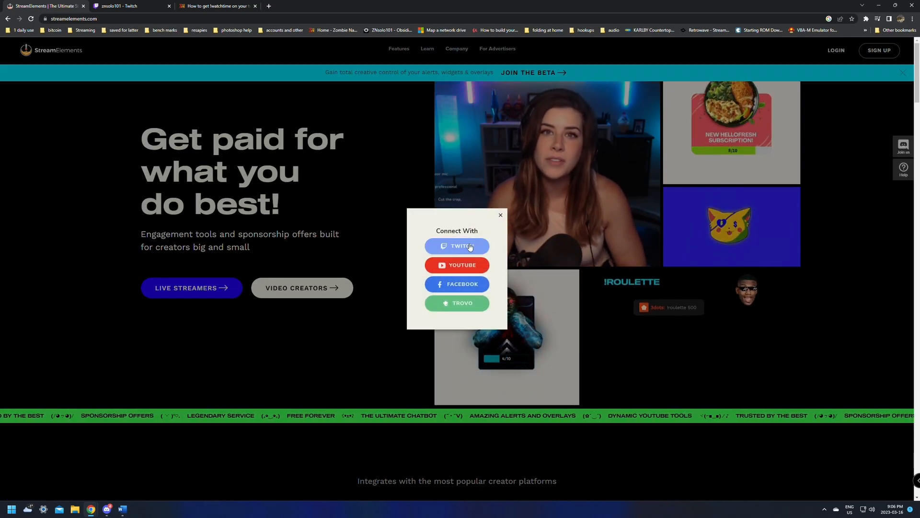
{"action": "left_click", "coordinate": [457, 246]}
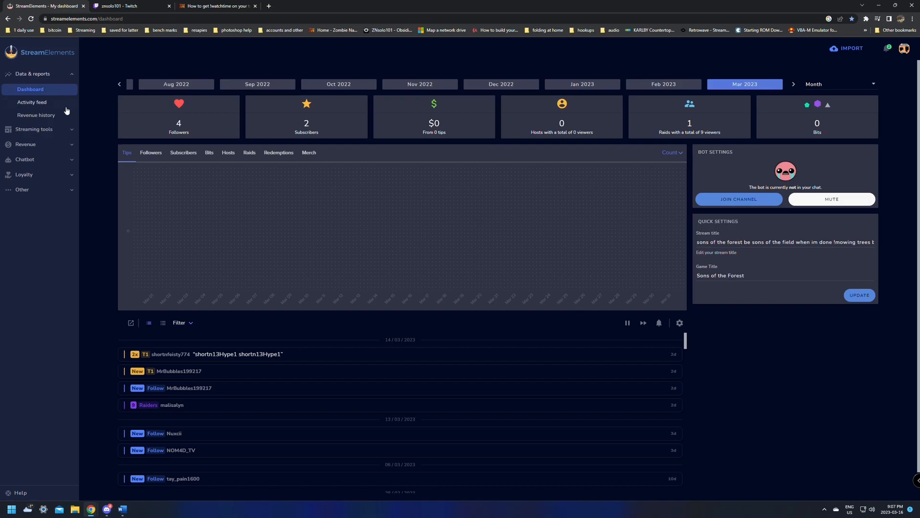
{"action": "mouse_move", "coordinate": [765, 127]}
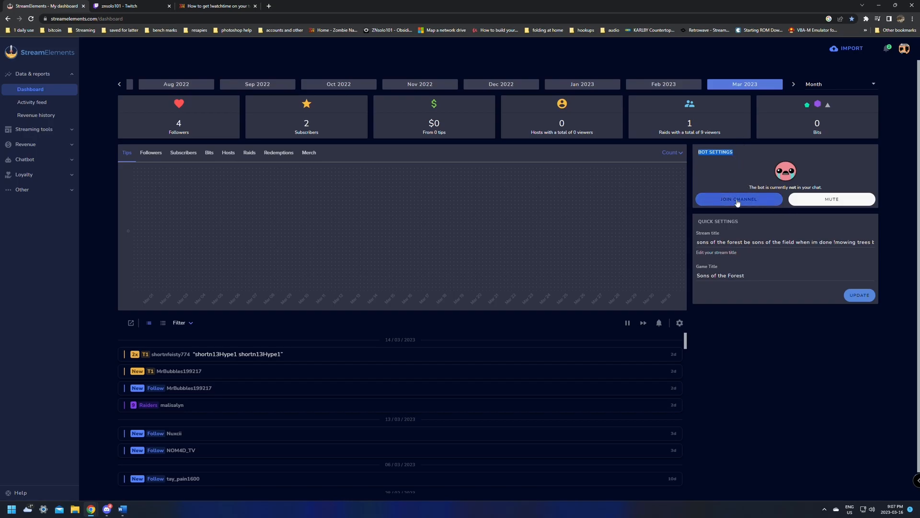
{"action": "left_click", "coordinate": [738, 199]}
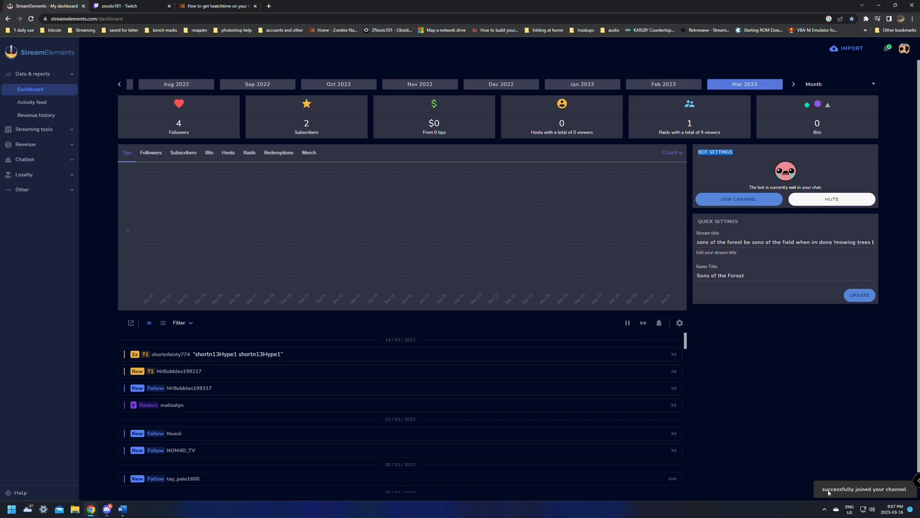
{"action": "mouse_move", "coordinate": [821, 209]}
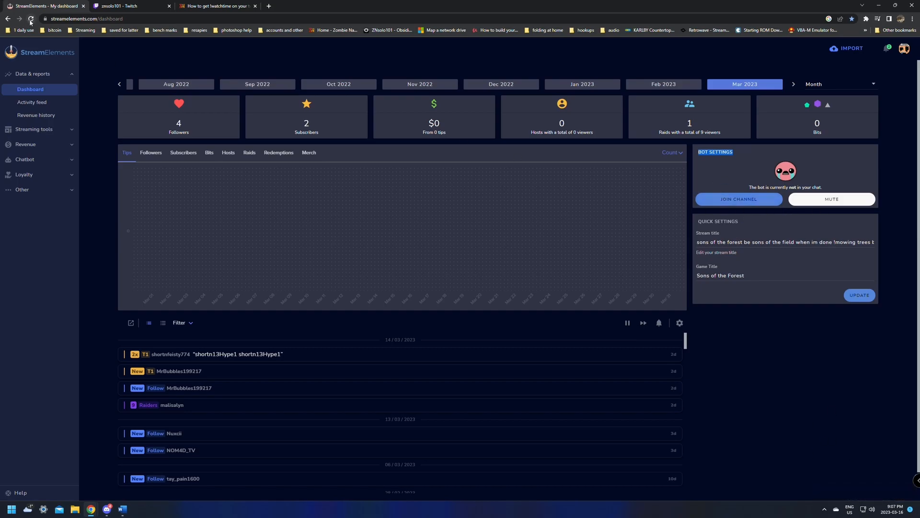
{"action": "left_click", "coordinate": [738, 199]}
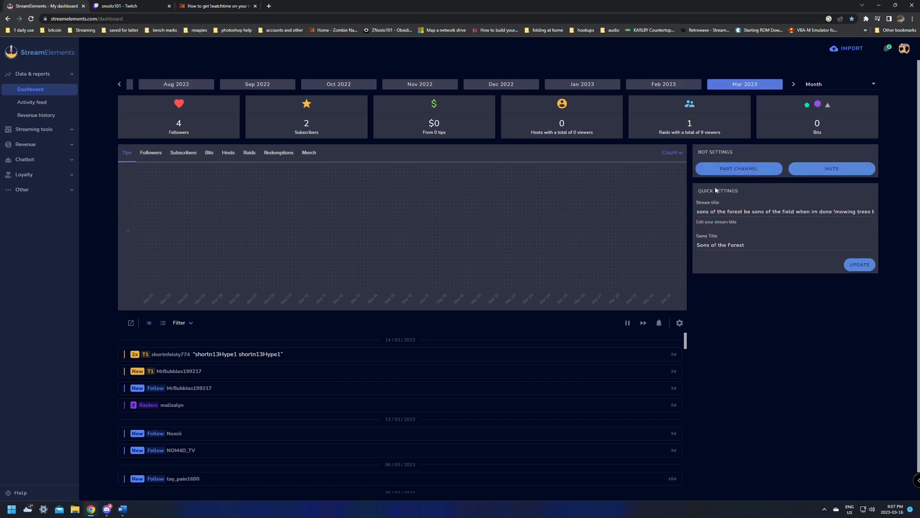
{"action": "mouse_move", "coordinate": [739, 168]}
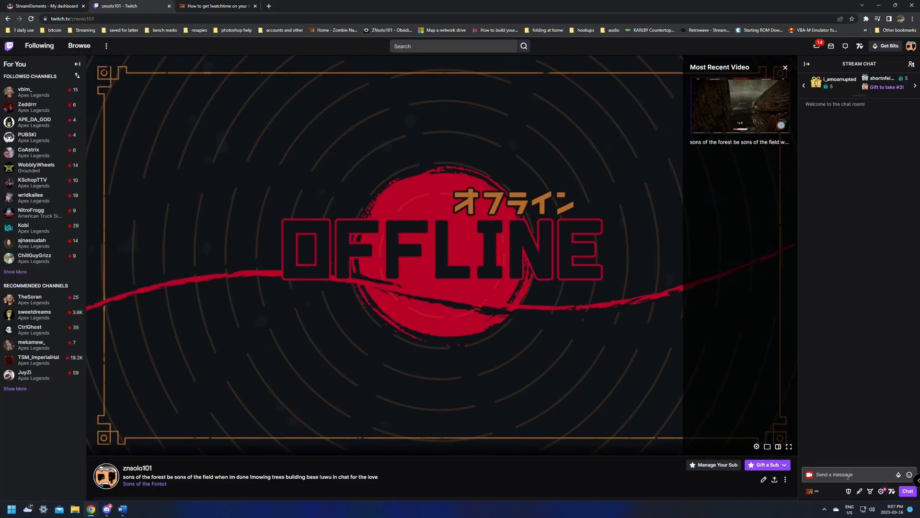
Mod streamelements via the /mod chat command and head to the account menu.
{"action": "type", "text": "/mod si"}
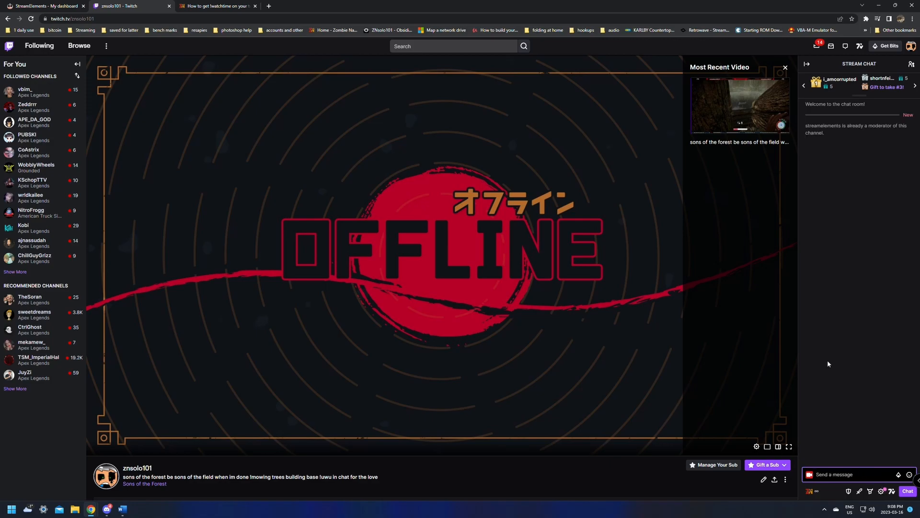
{"action": "left_click", "coordinate": [911, 46]}
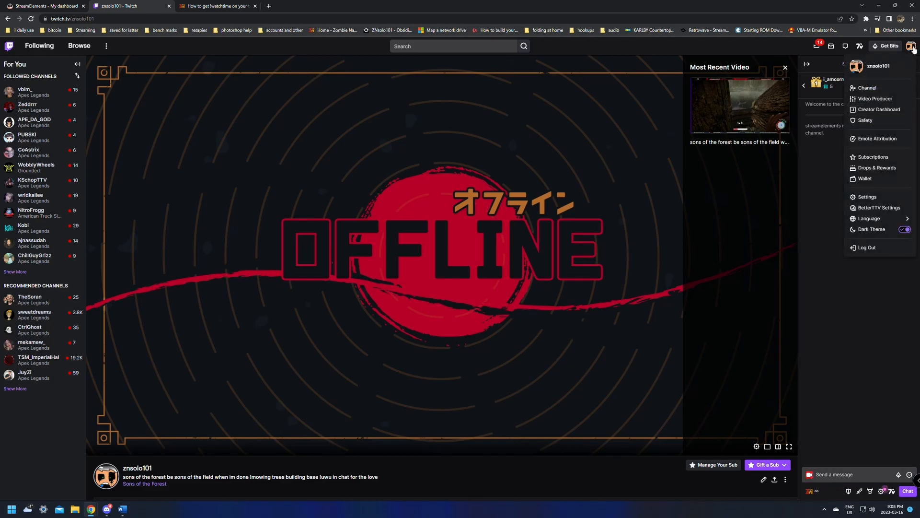
Check in Roles Manager that streamelements already holds the Moderator role, then return to StreamElements.
{"action": "left_click", "coordinate": [878, 110]}
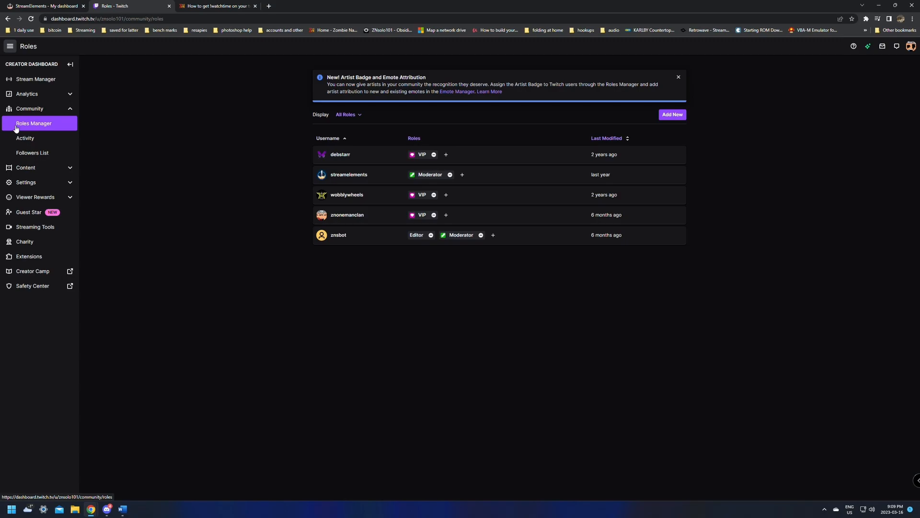
{"action": "left_click", "coordinate": [672, 114]}
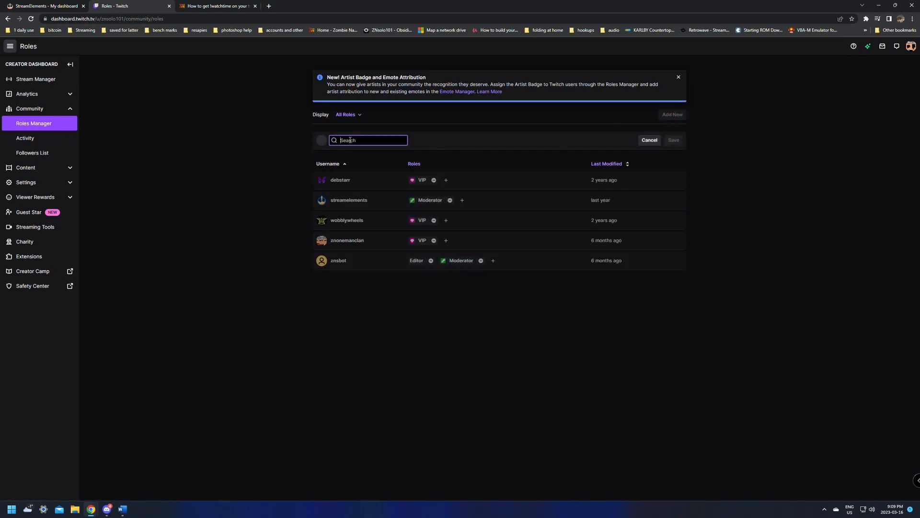
{"action": "left_click", "coordinate": [282, 223]}
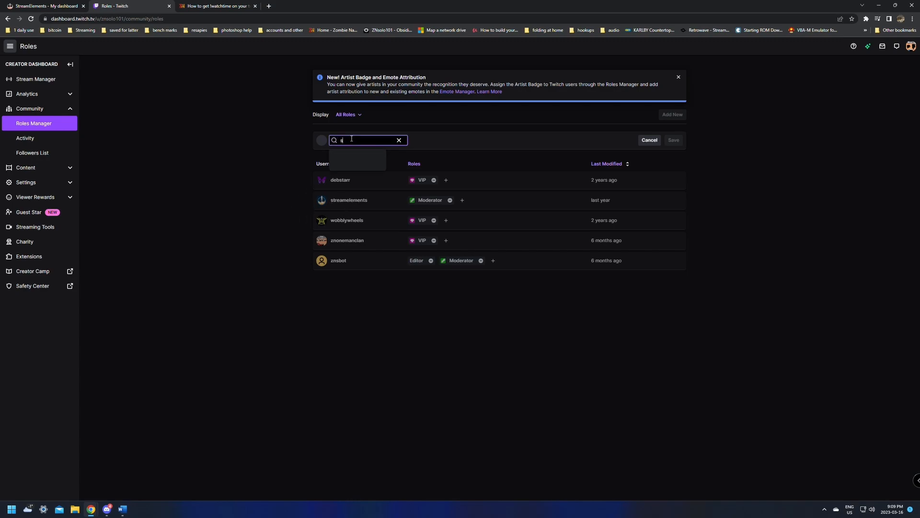
{"action": "type", "text": "streamelements"}
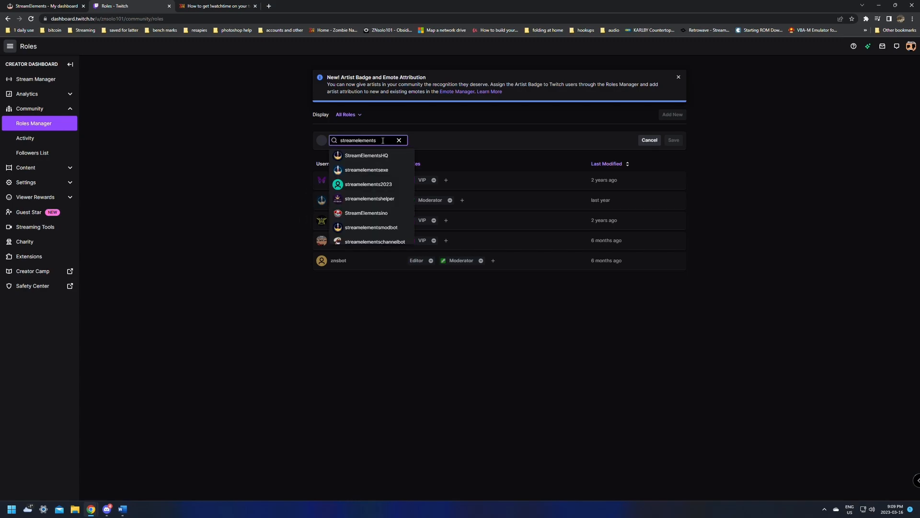
{"action": "mouse_move", "coordinate": [428, 148]}
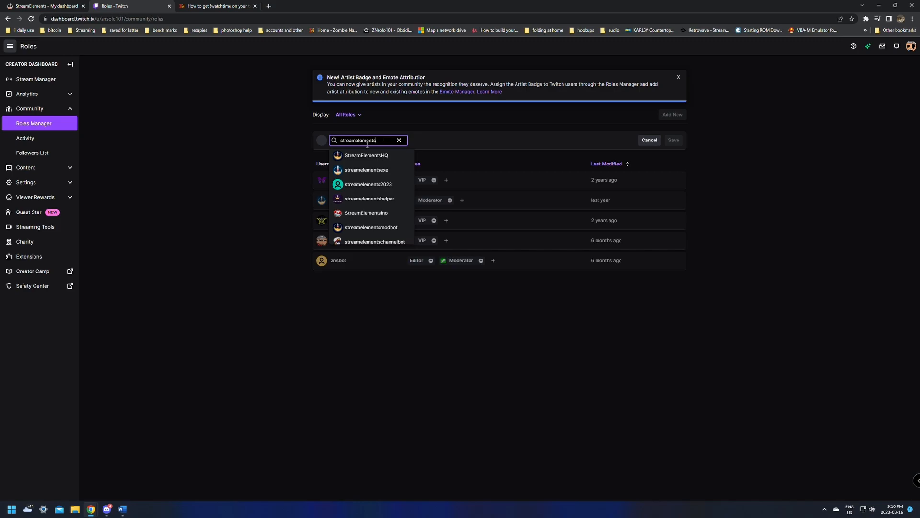
{"action": "mouse_move", "coordinate": [365, 155]}
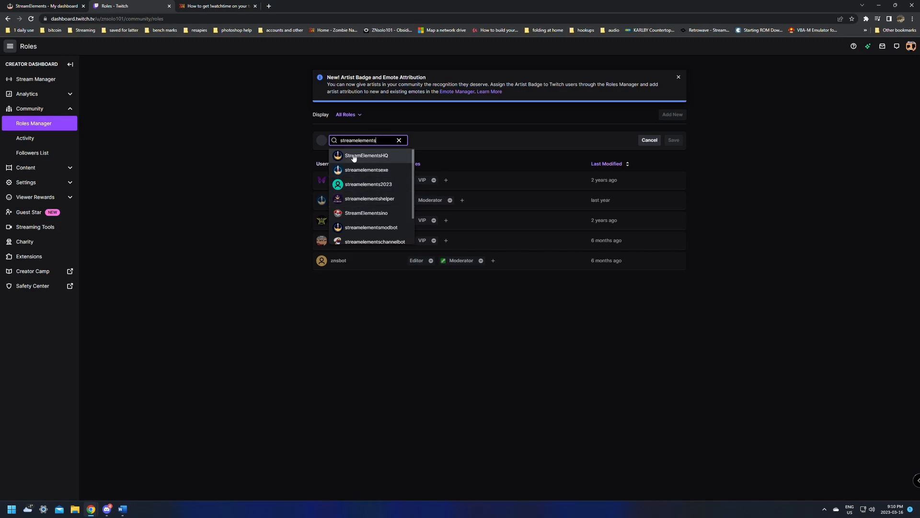
{"action": "mouse_move", "coordinate": [343, 140]}
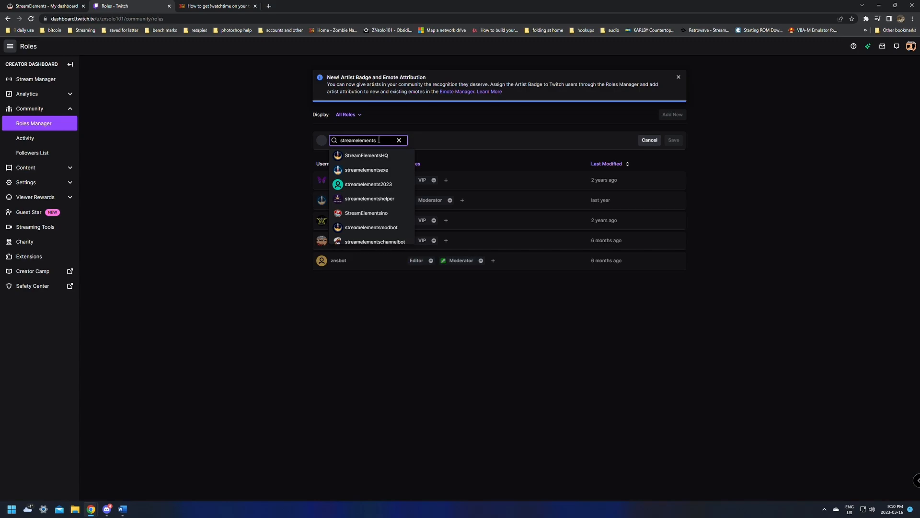
{"action": "left_click", "coordinate": [181, 105]}
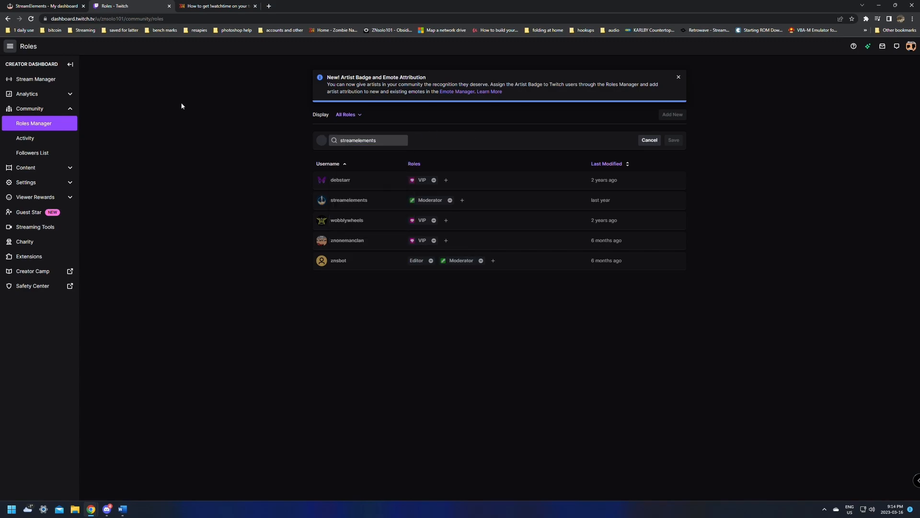
{"action": "mouse_move", "coordinate": [276, 175]}
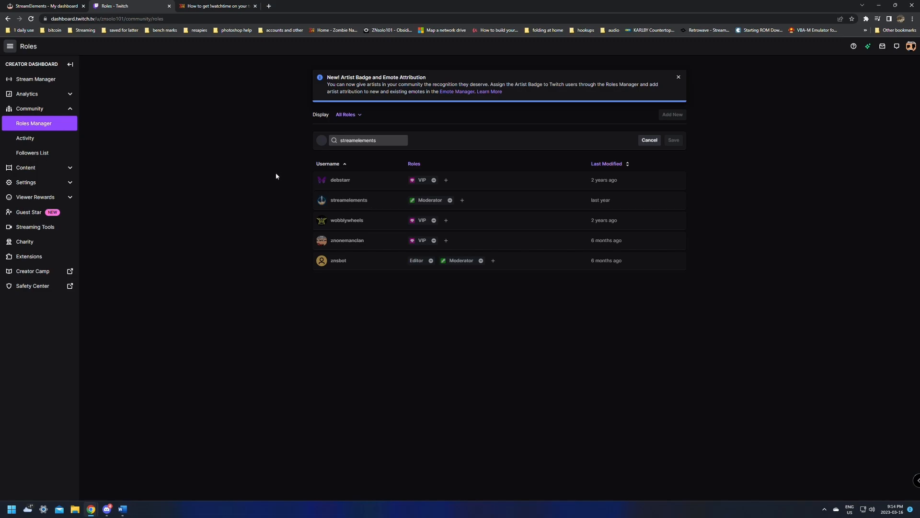
{"action": "left_click", "coordinate": [46, 6]}
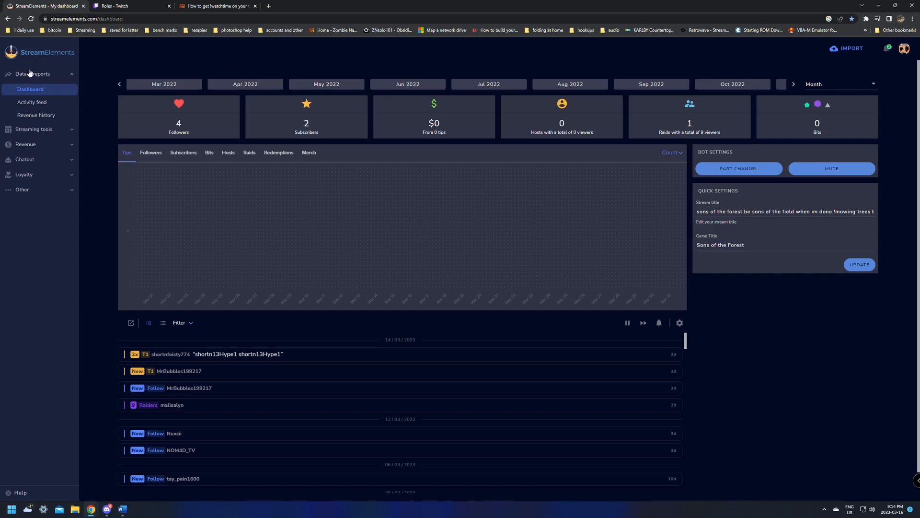
{"action": "mouse_move", "coordinate": [23, 176]}
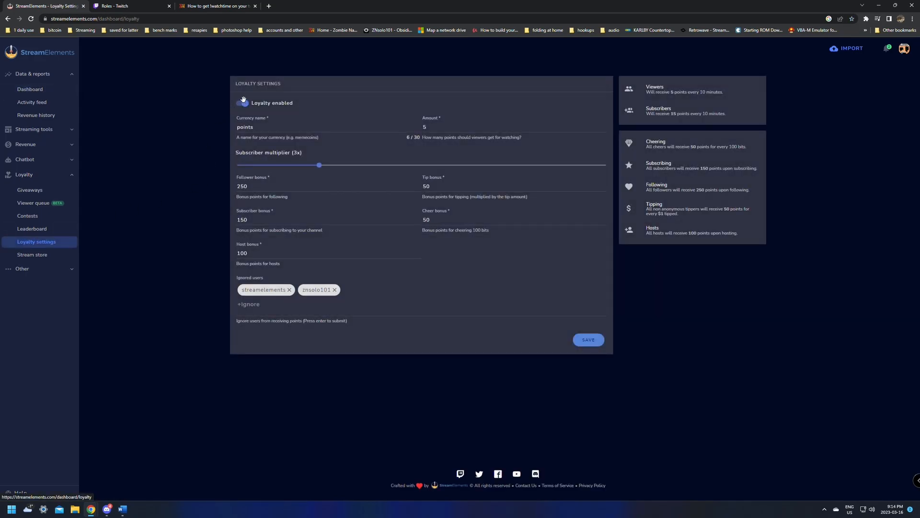
Reach the loyalty settings and save them with the 'points' currency at 5 per interval.
{"action": "left_click", "coordinate": [241, 102]}
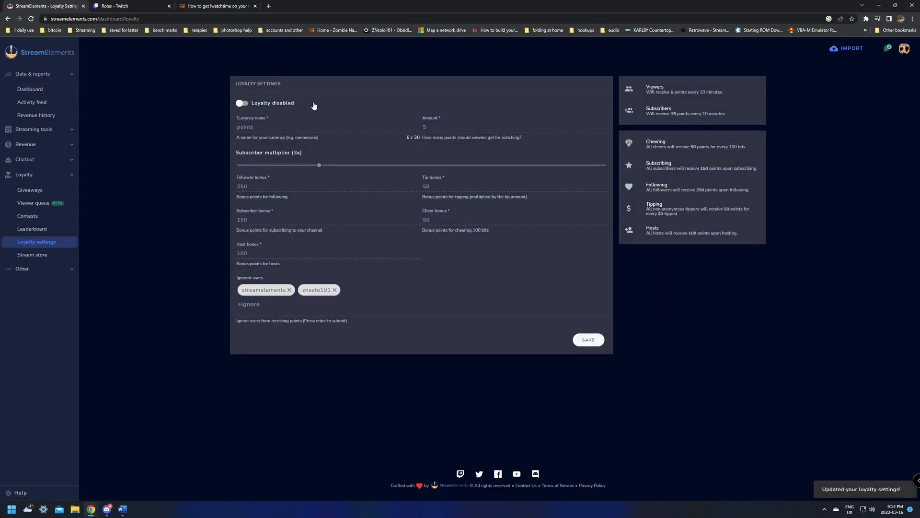
{"action": "left_click", "coordinate": [241, 102]}
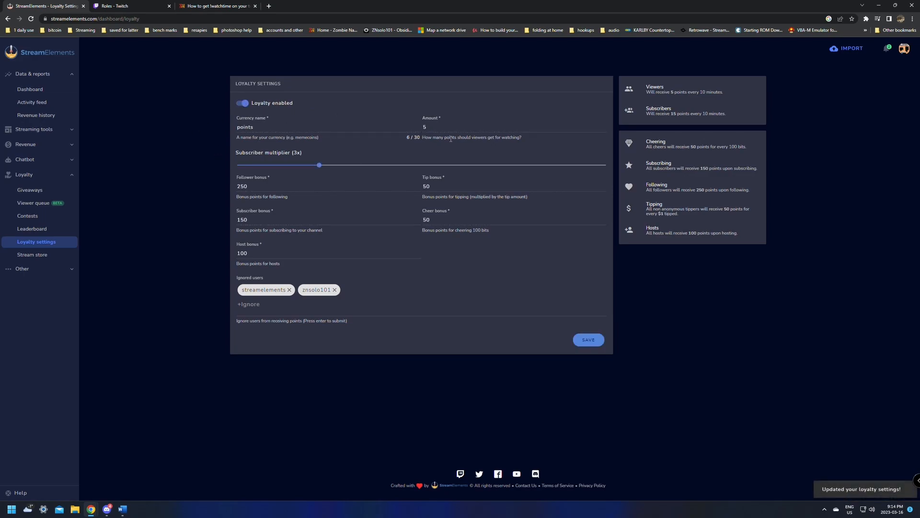
{"action": "mouse_move", "coordinate": [443, 182]}
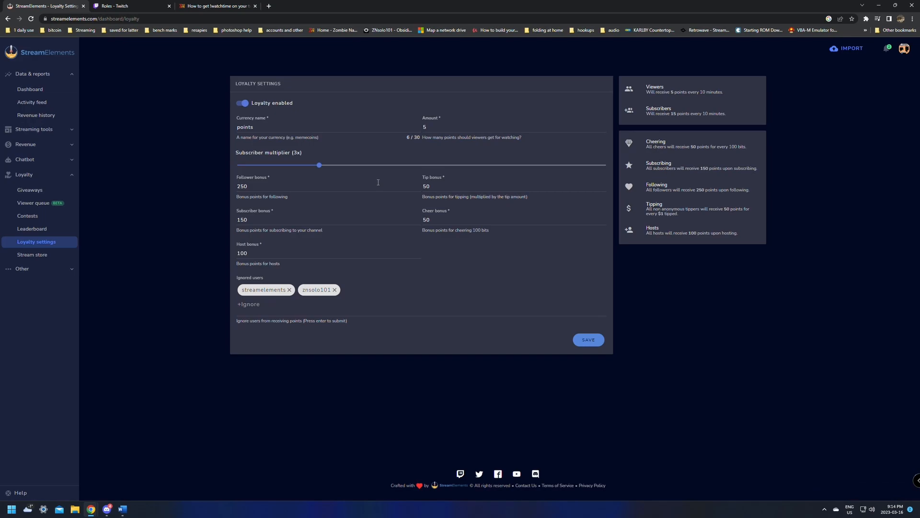
{"action": "mouse_move", "coordinate": [632, 333]}
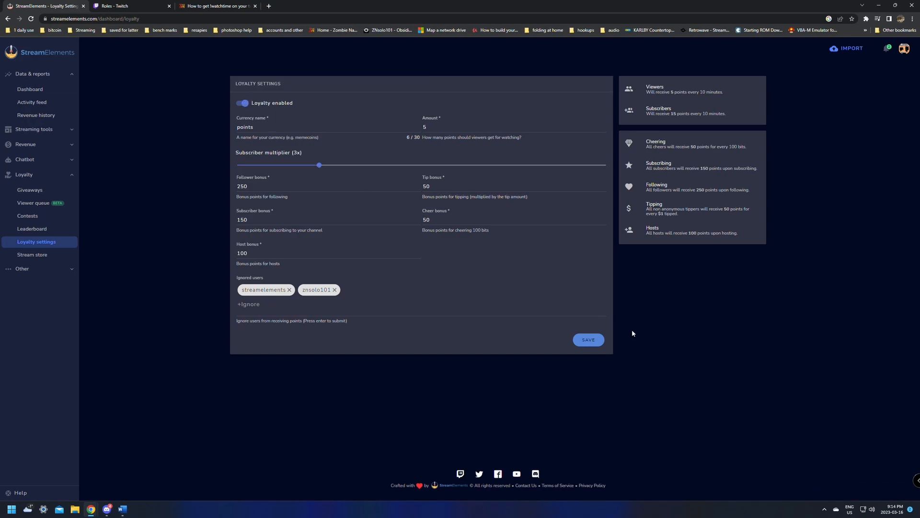
{"action": "left_click", "coordinate": [587, 339]}
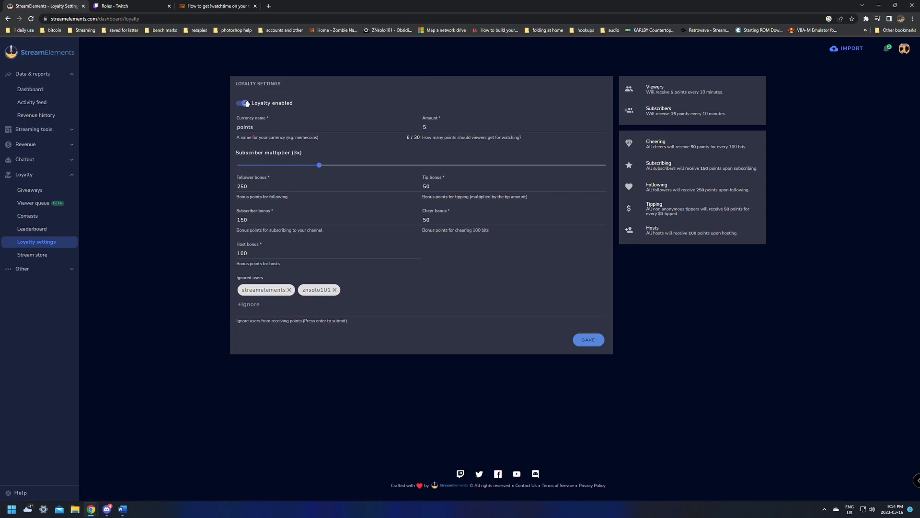
{"action": "left_click", "coordinate": [588, 339]}
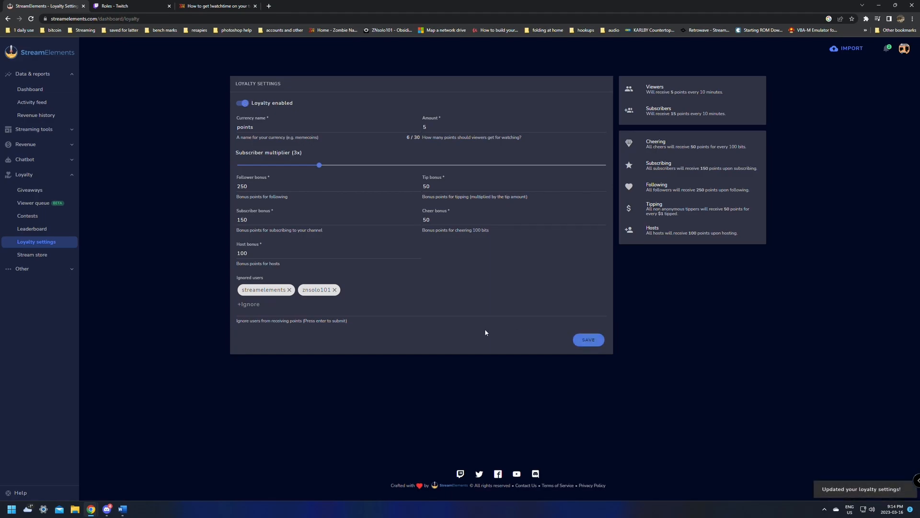
{"action": "mouse_move", "coordinate": [441, 319]}
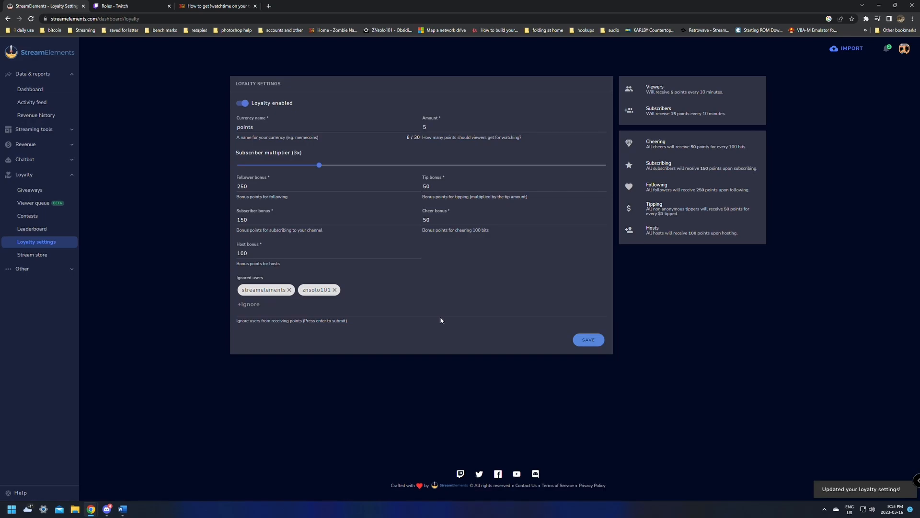
{"action": "mouse_move", "coordinate": [260, 115]}
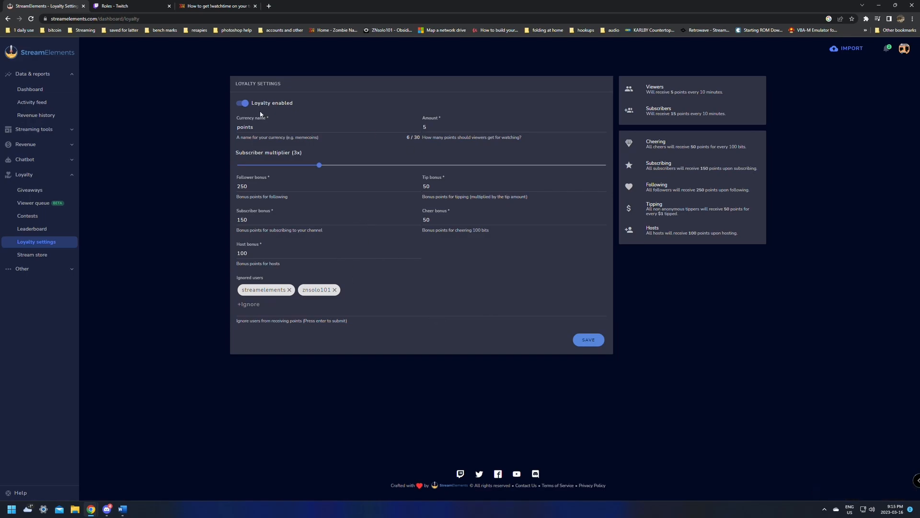
Toggle 'Loyalty enabled' off and back on, then save the loyalty settings.
{"action": "left_click", "coordinate": [241, 103]}
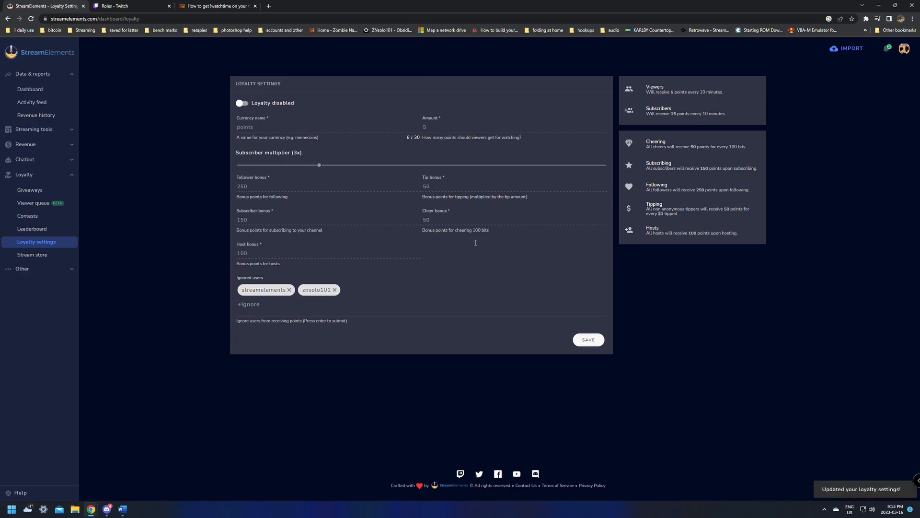
{"action": "left_click", "coordinate": [241, 103]}
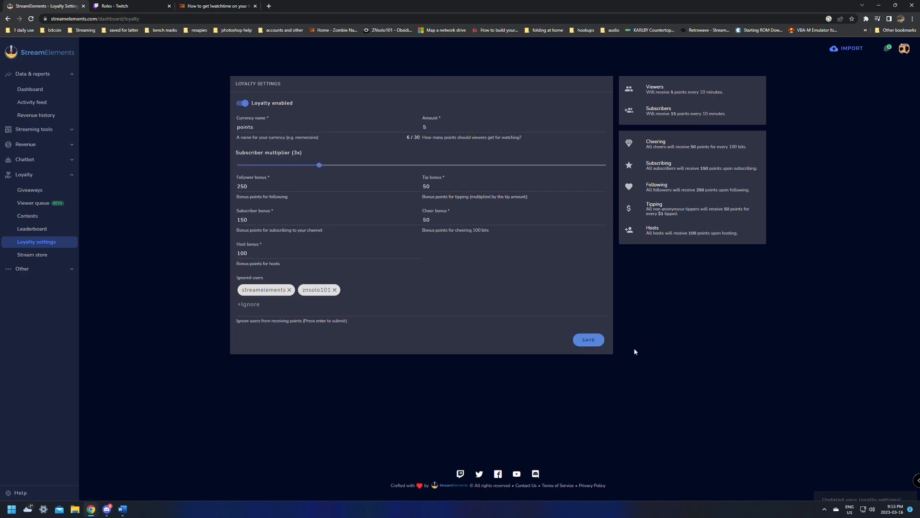
{"action": "left_click", "coordinate": [587, 339]}
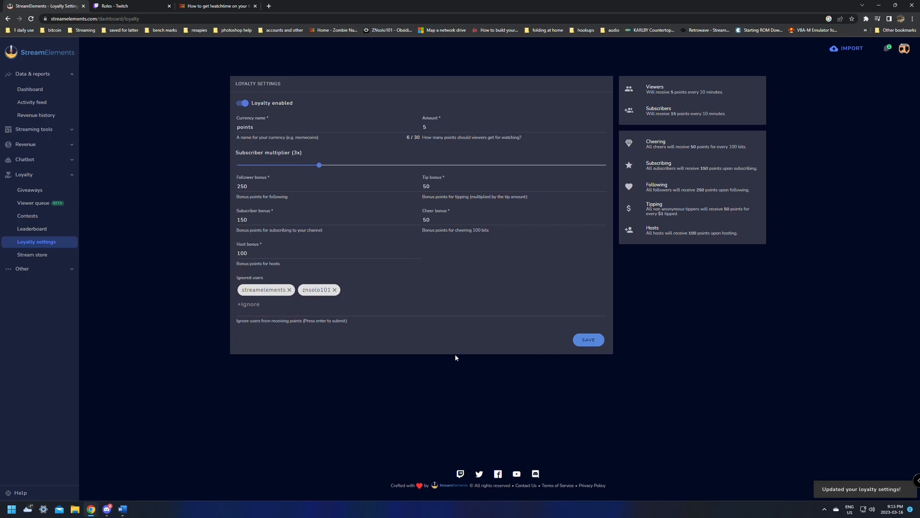
{"action": "left_click", "coordinate": [24, 159]}
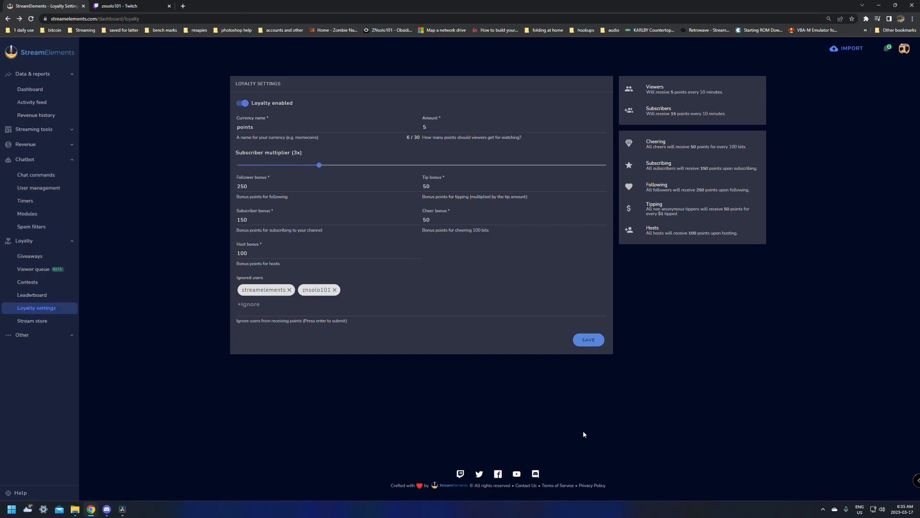
{"action": "mouse_move", "coordinate": [421, 290]}
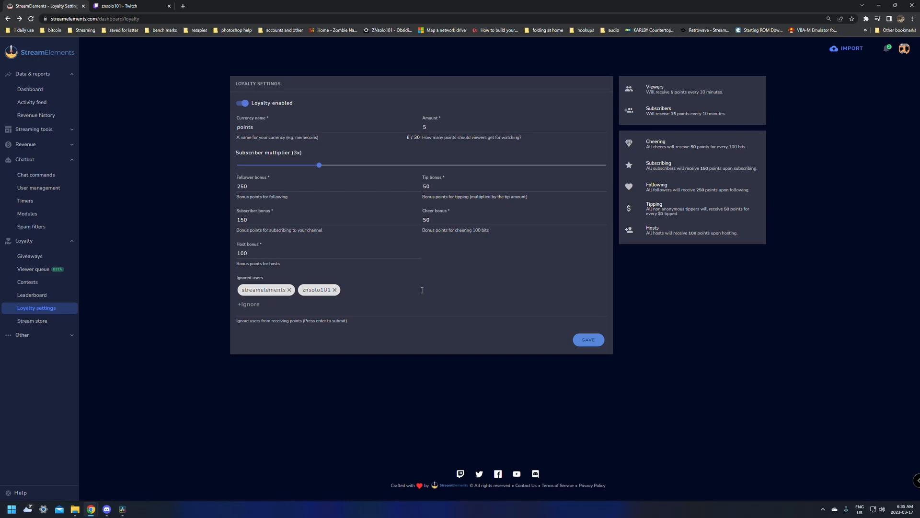
{"action": "mouse_move", "coordinate": [256, 237]}
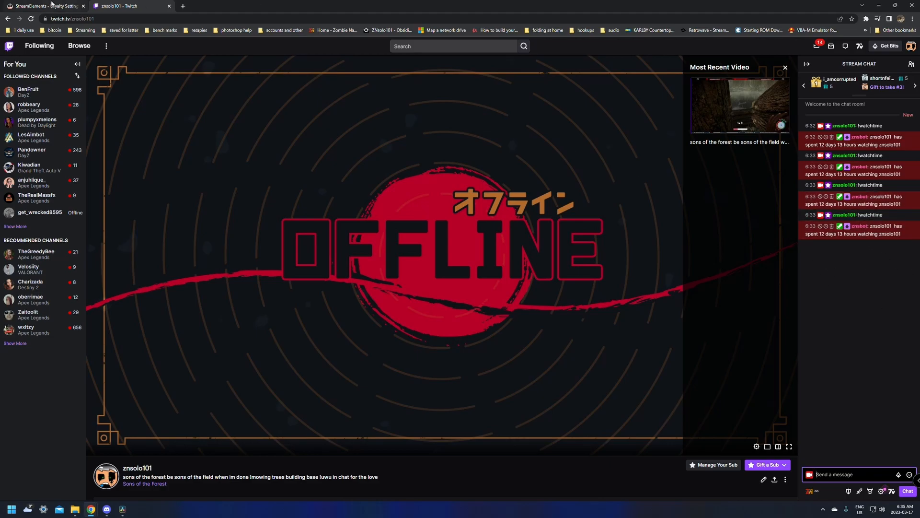
{"action": "left_click", "coordinate": [44, 5]}
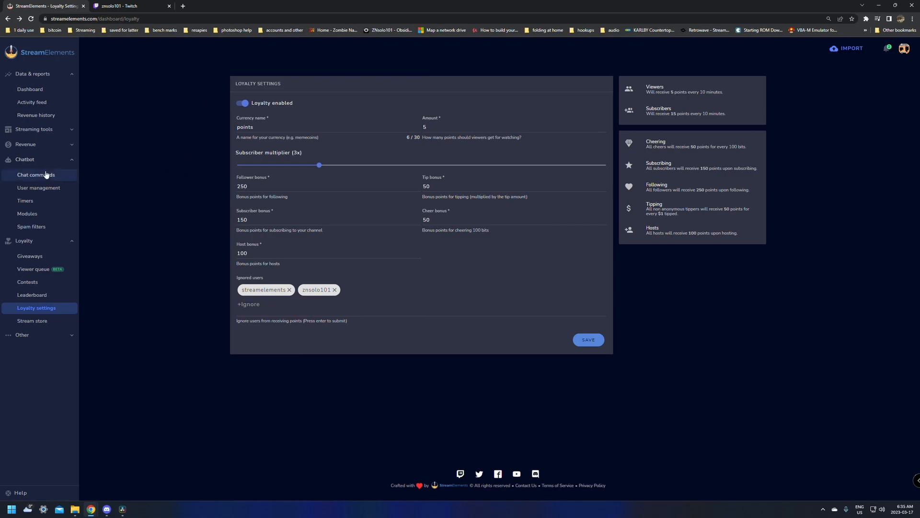
Enable the !watchtime command in the bot's chat commands list.
{"action": "left_click", "coordinate": [36, 175]}
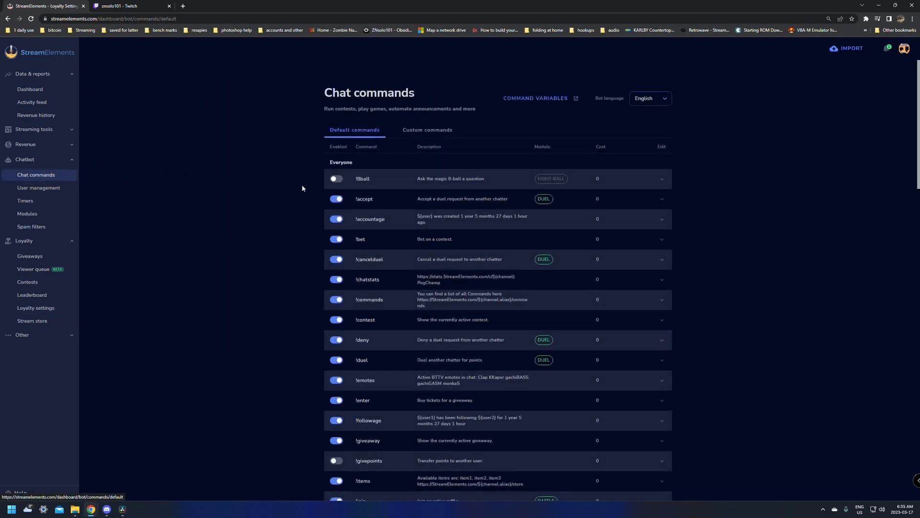
{"action": "scroll", "scroll_direction": "down", "scroll_amount": 3}
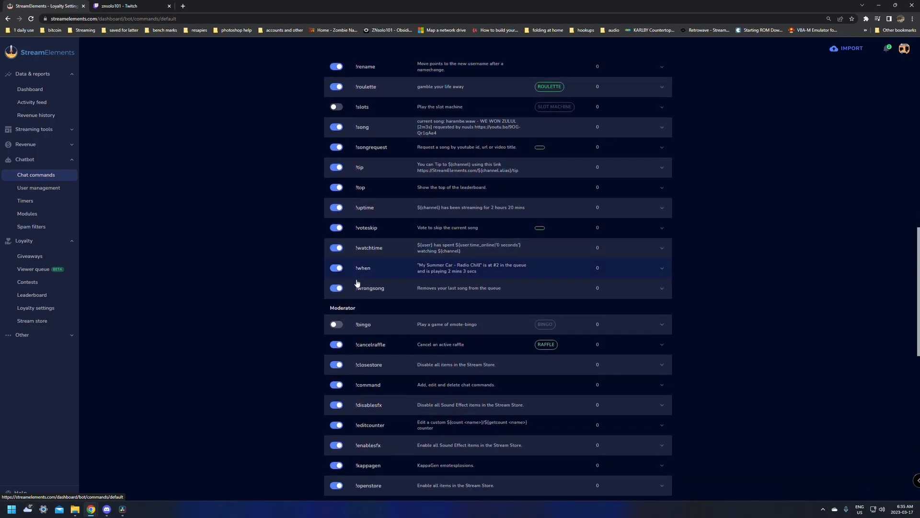
{"action": "mouse_move", "coordinate": [364, 253]}
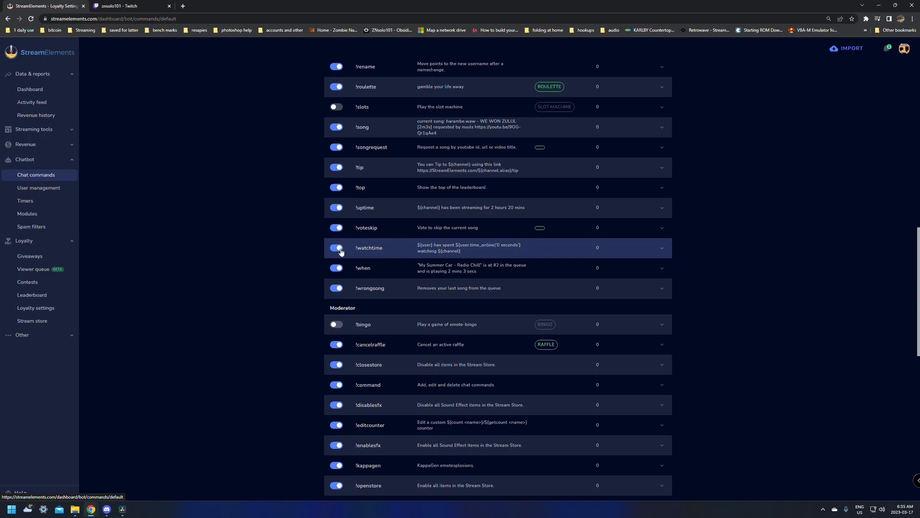
{"action": "left_click", "coordinate": [35, 307]}
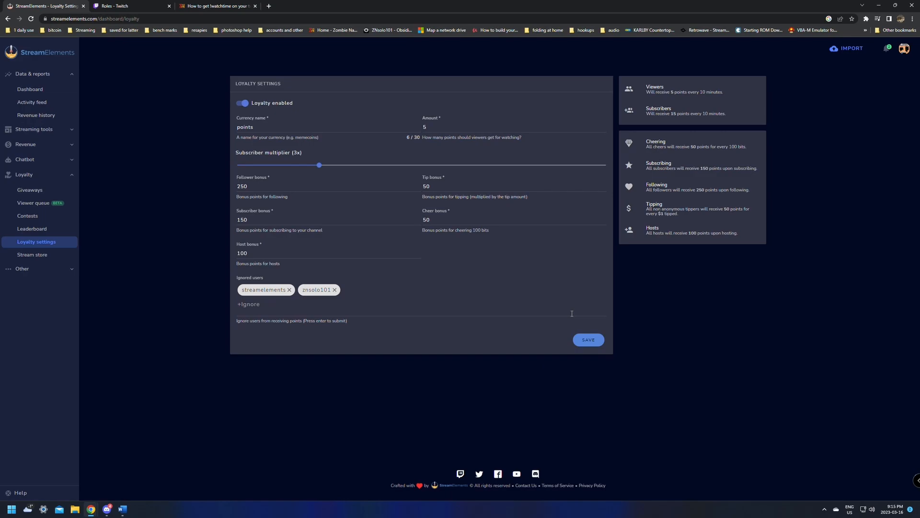
{"action": "mouse_move", "coordinate": [453, 268]}
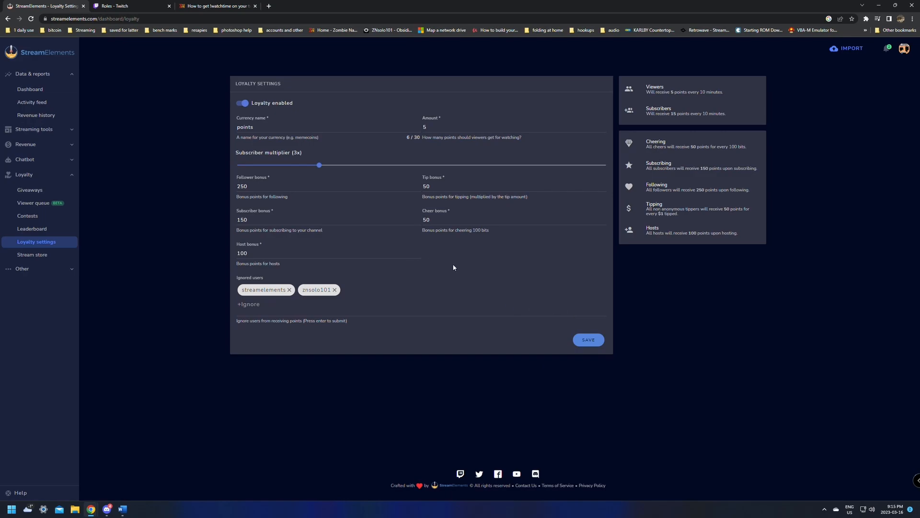
{"action": "mouse_move", "coordinate": [408, 294]}
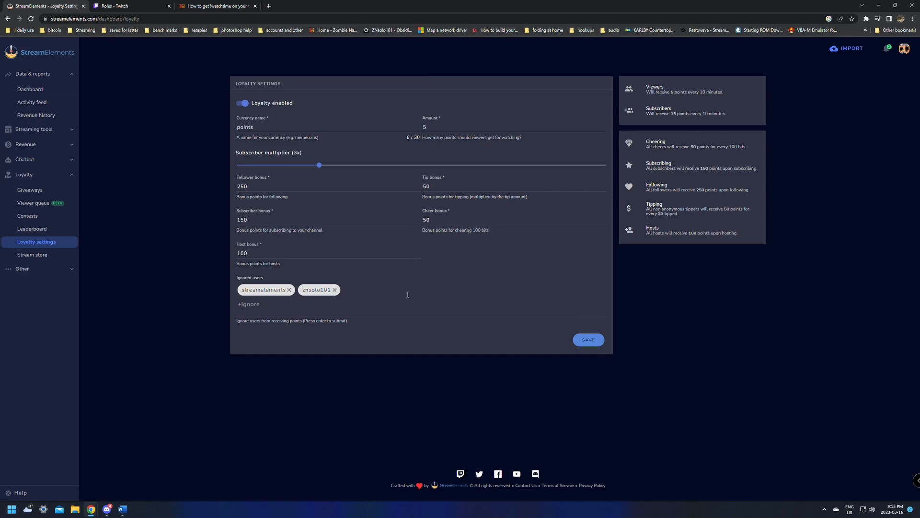
{"action": "mouse_move", "coordinate": [488, 275]}
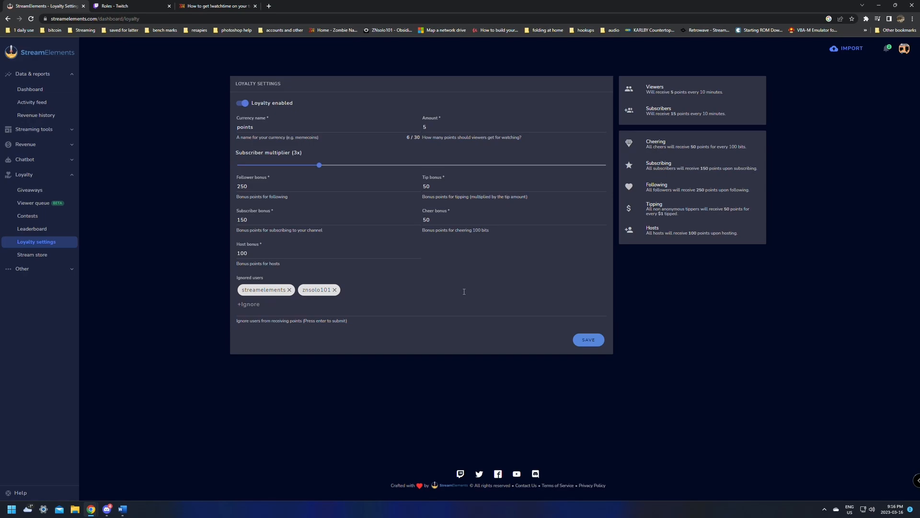
{"action": "mouse_move", "coordinate": [460, 292]}
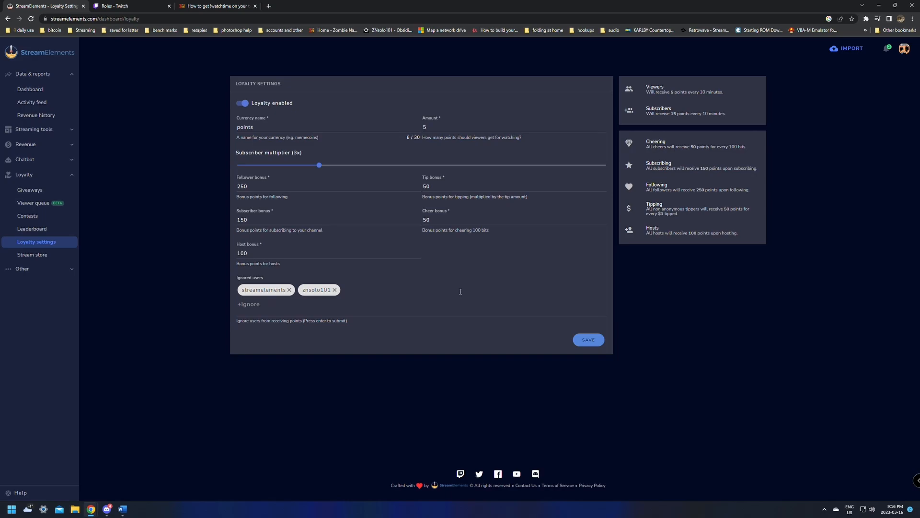